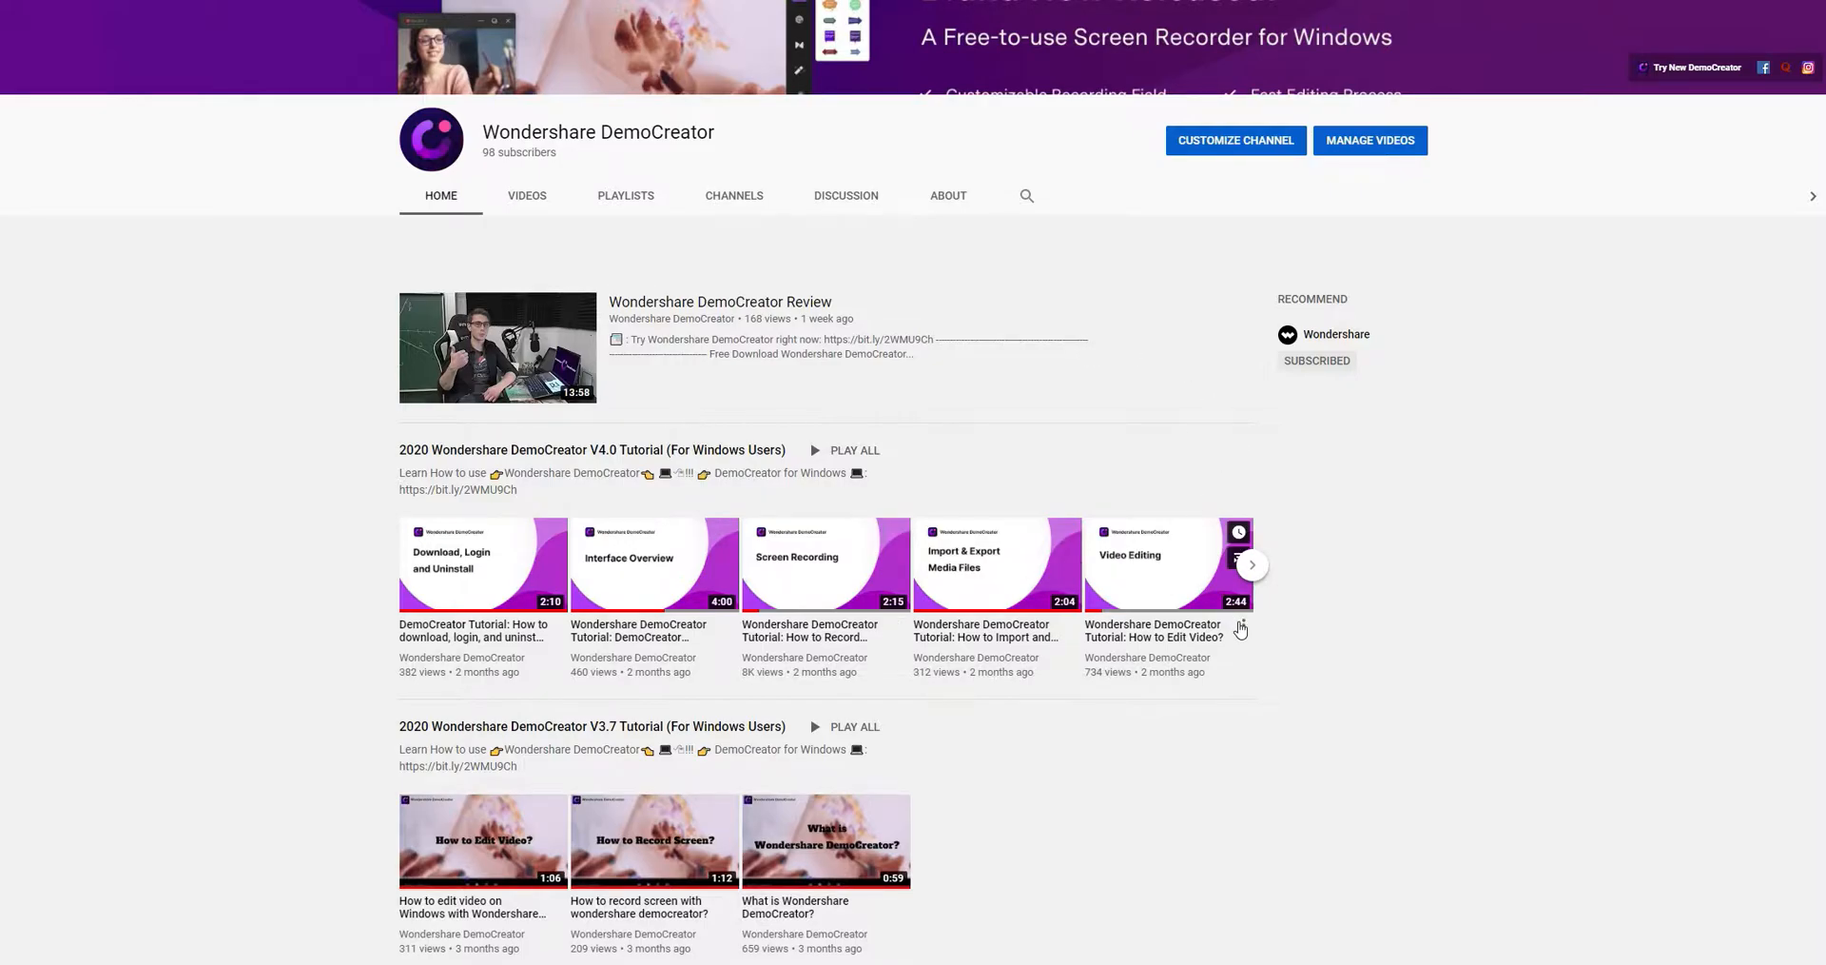
# - Launch DemoCreator from the desktop and start a full-screen recording
pyautogui.scroll(-3)
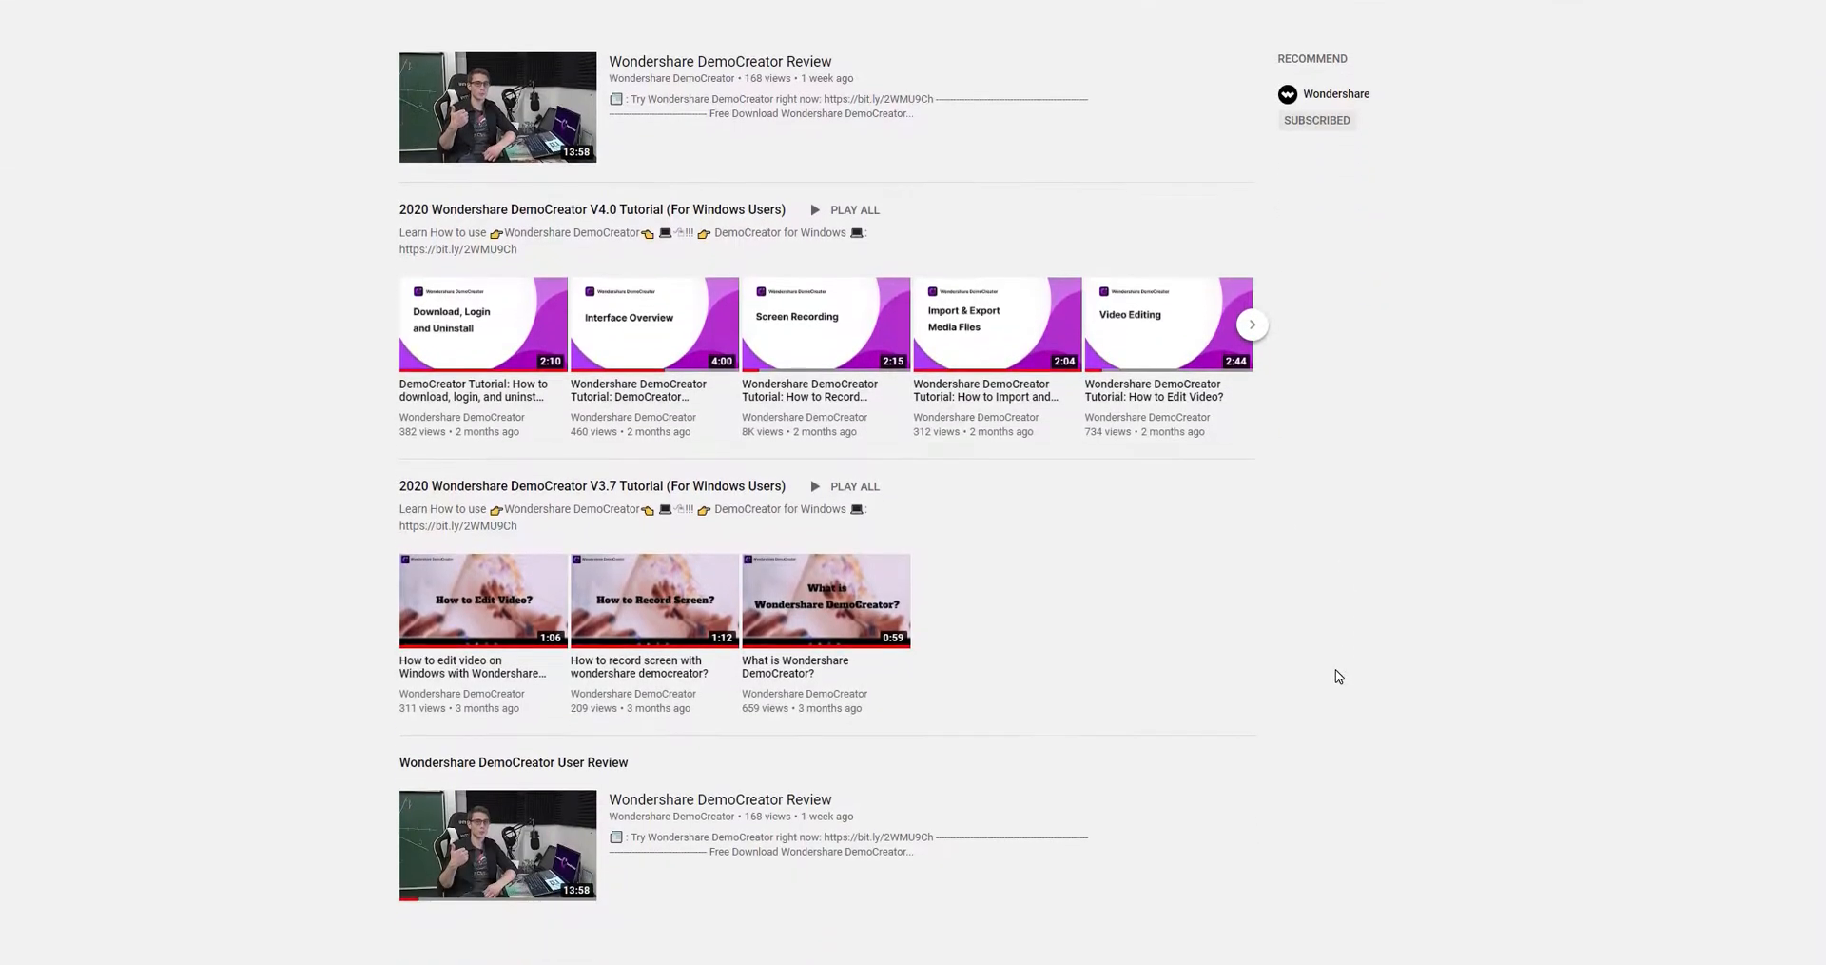
pyautogui.scroll(3)
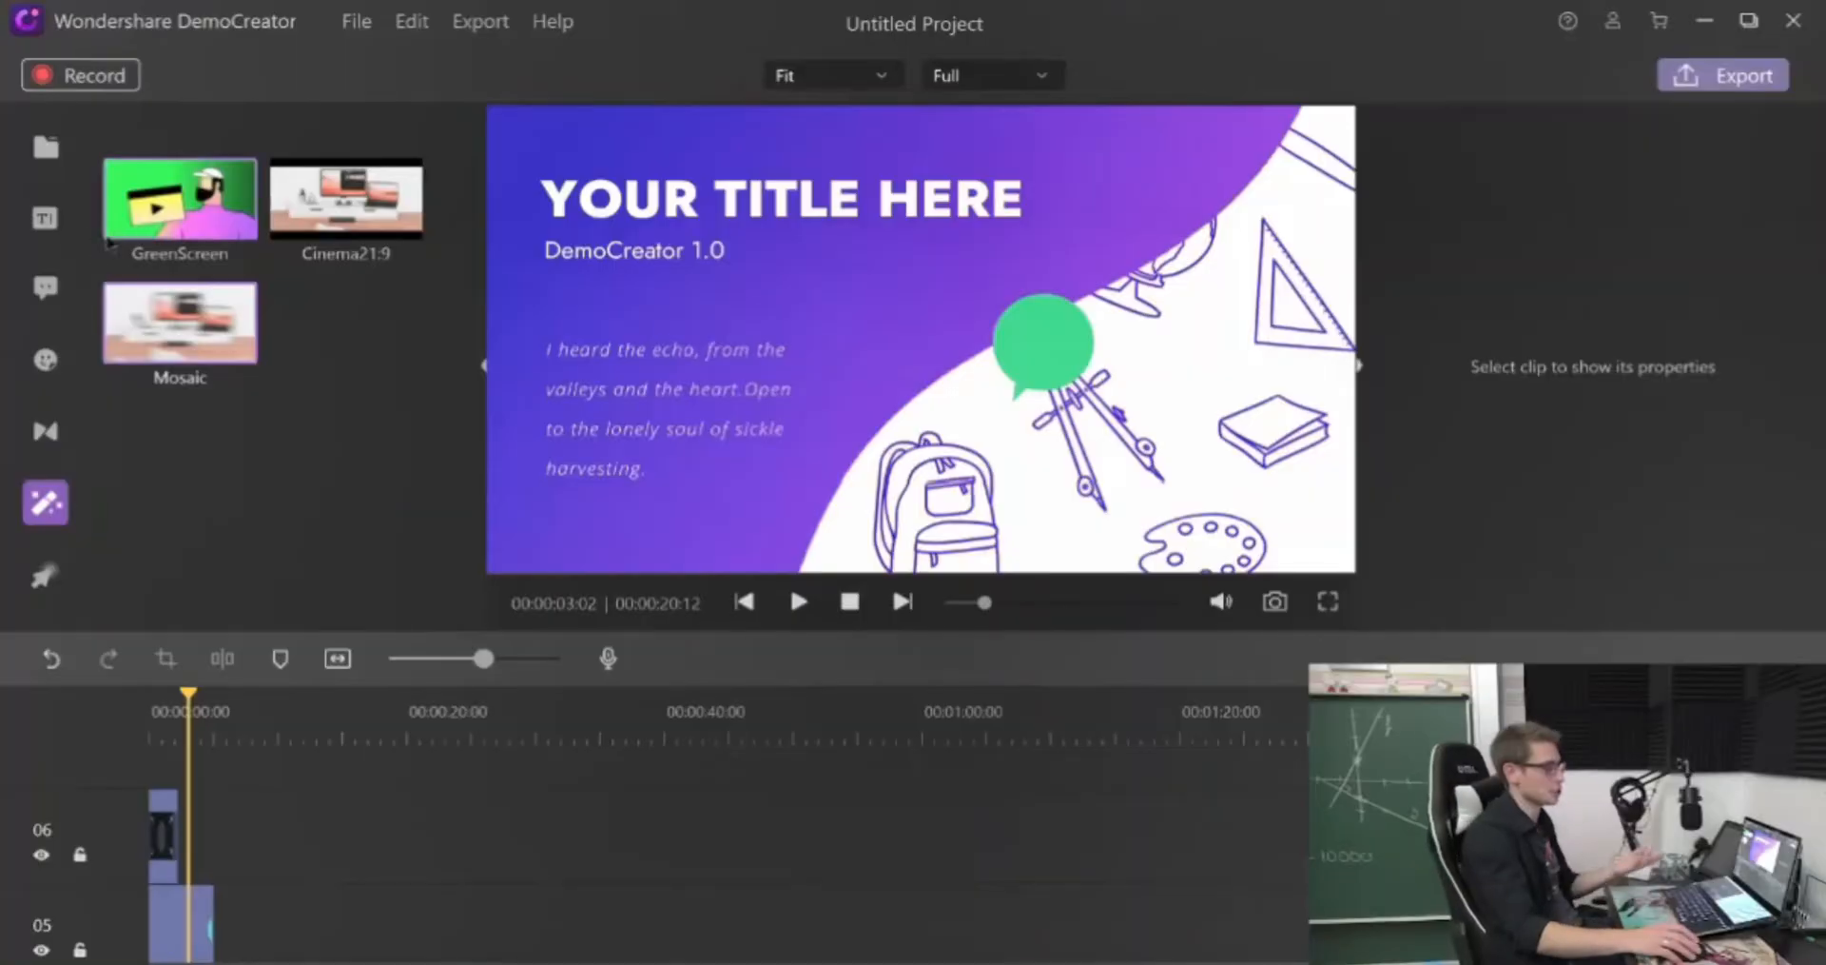
pyautogui.click(45, 574)
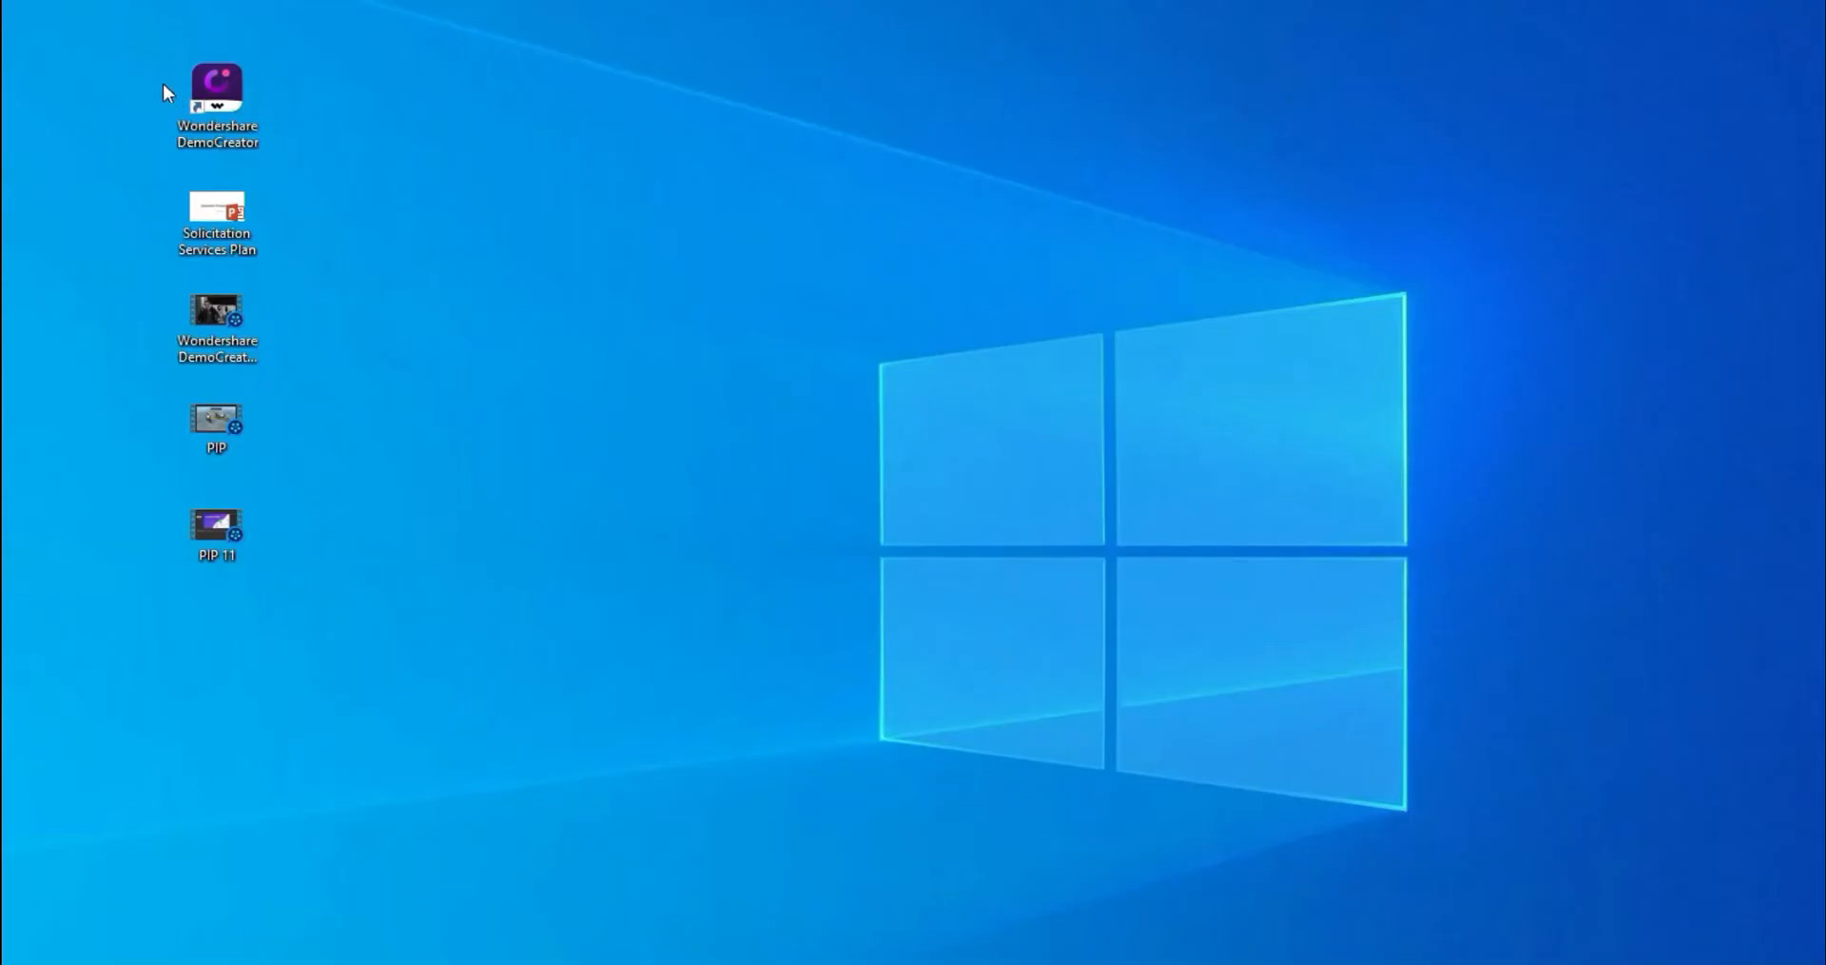
pyautogui.click(217, 91)
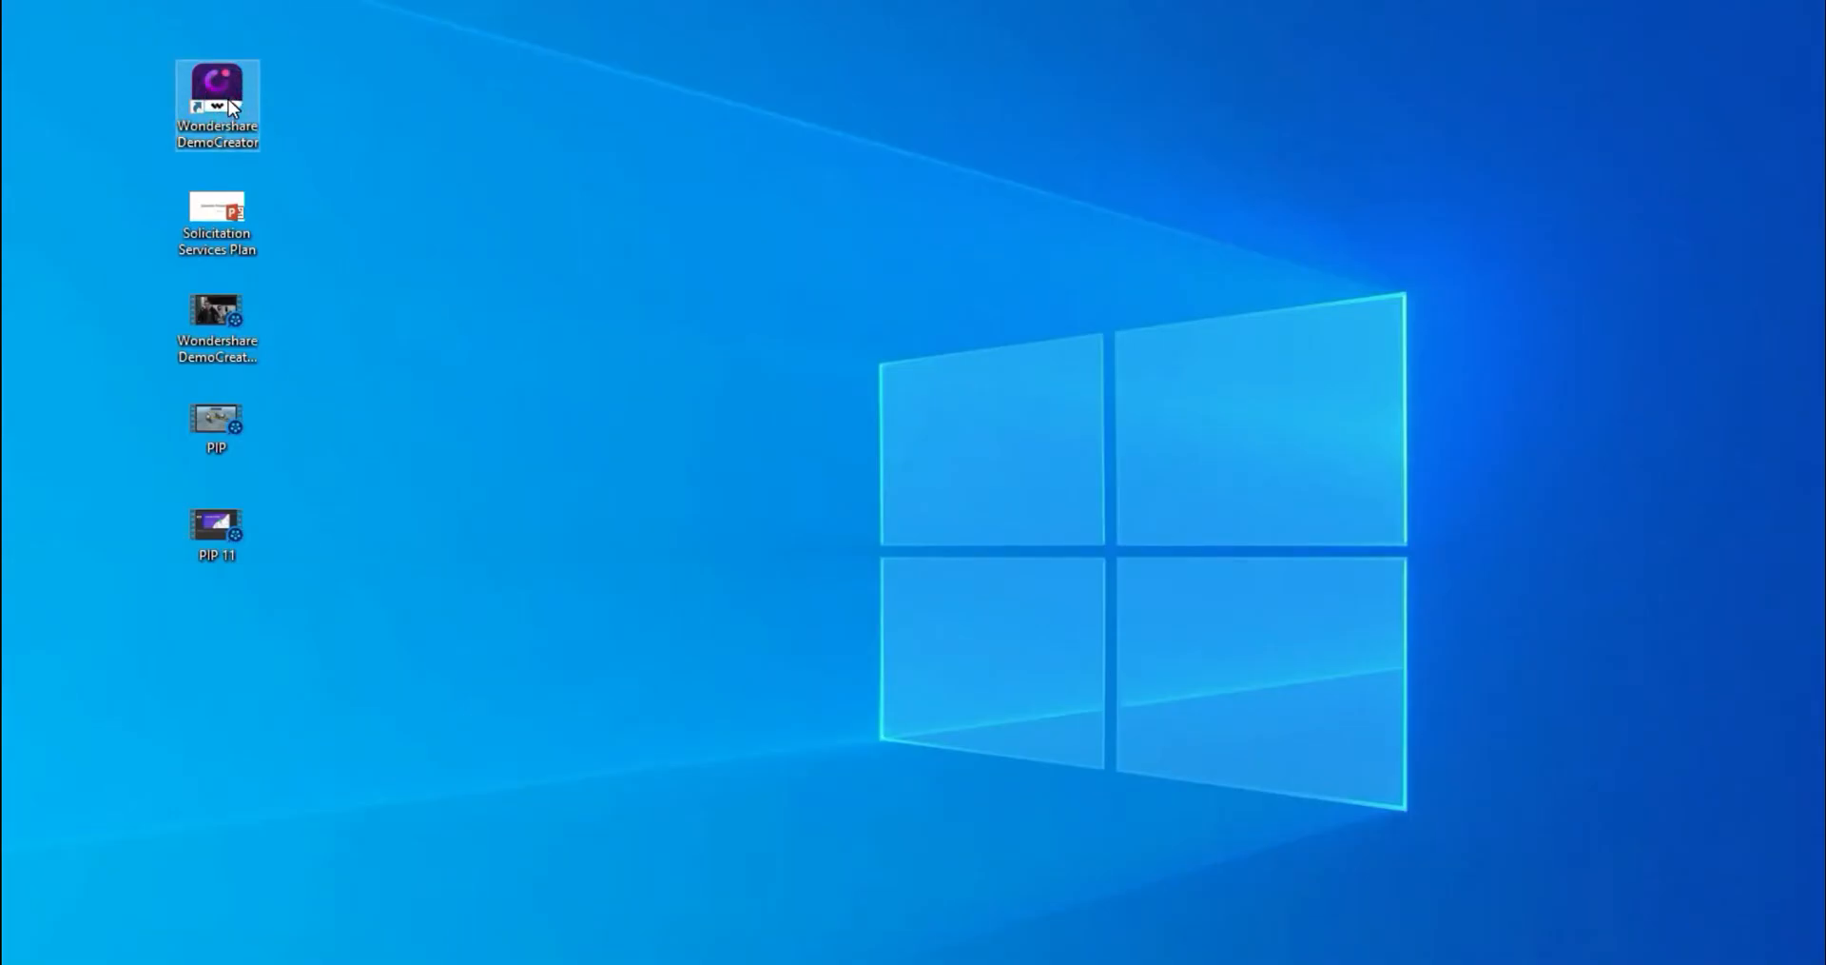
pyautogui.doubleClick(217, 91)
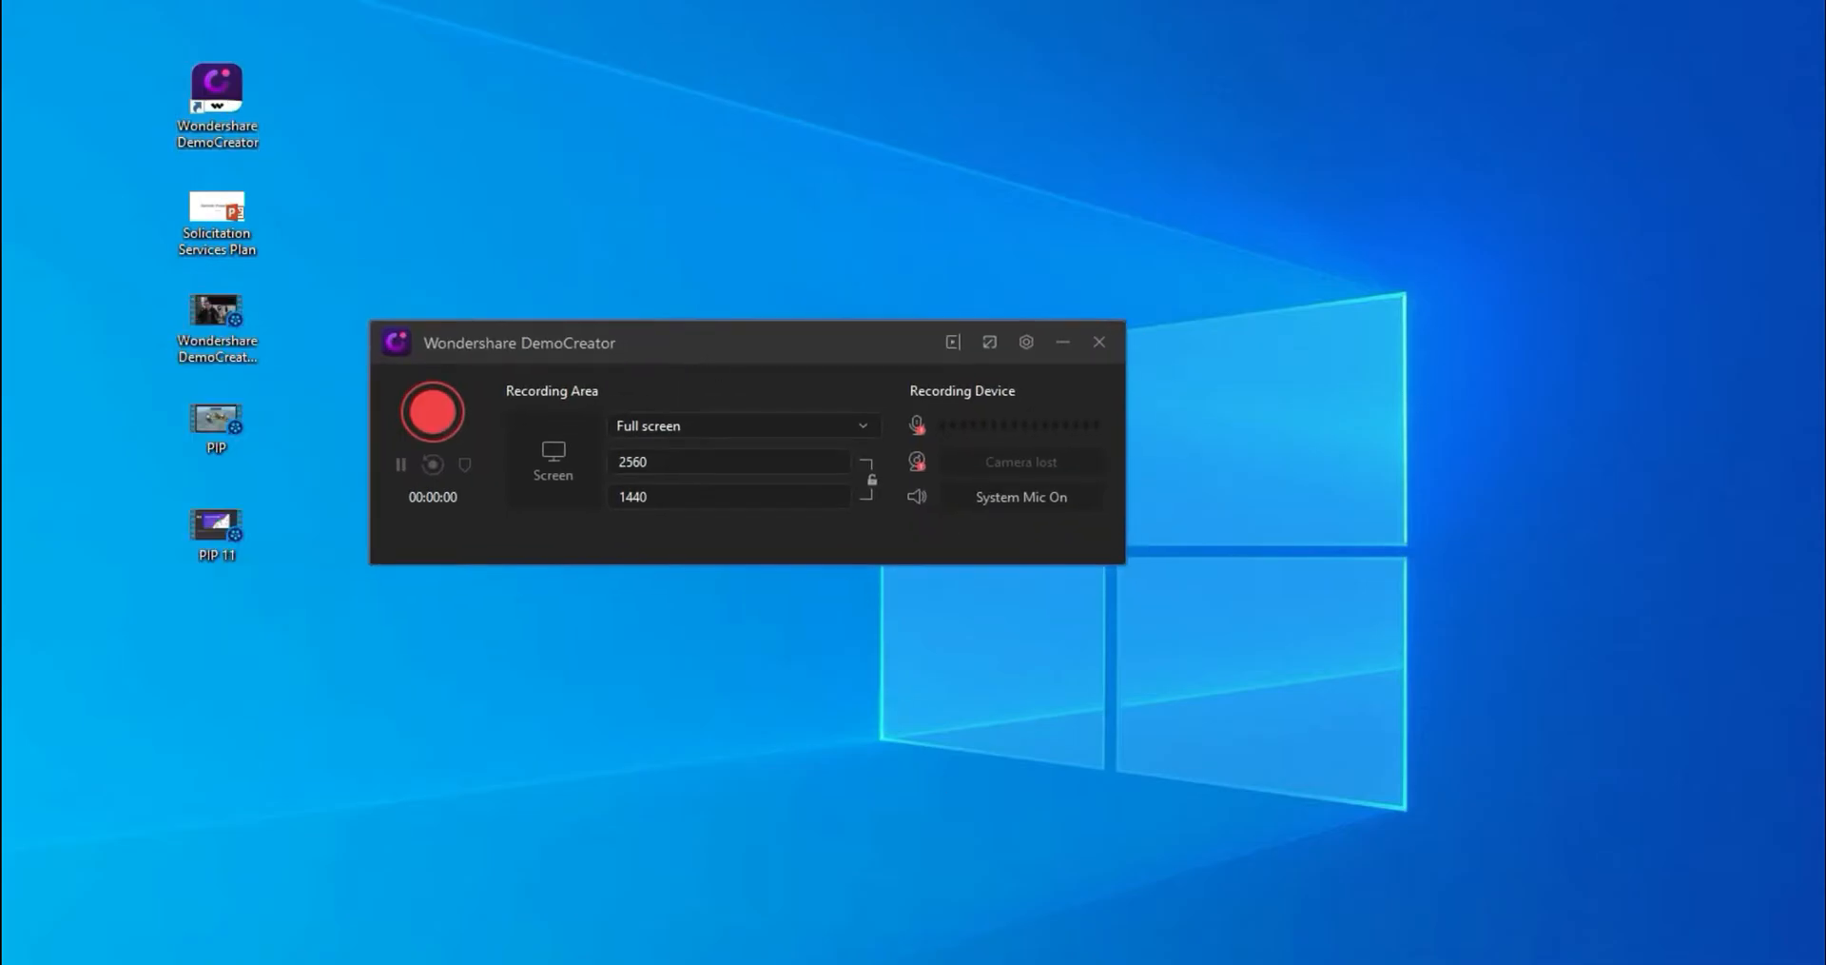
pyautogui.click(1096, 341)
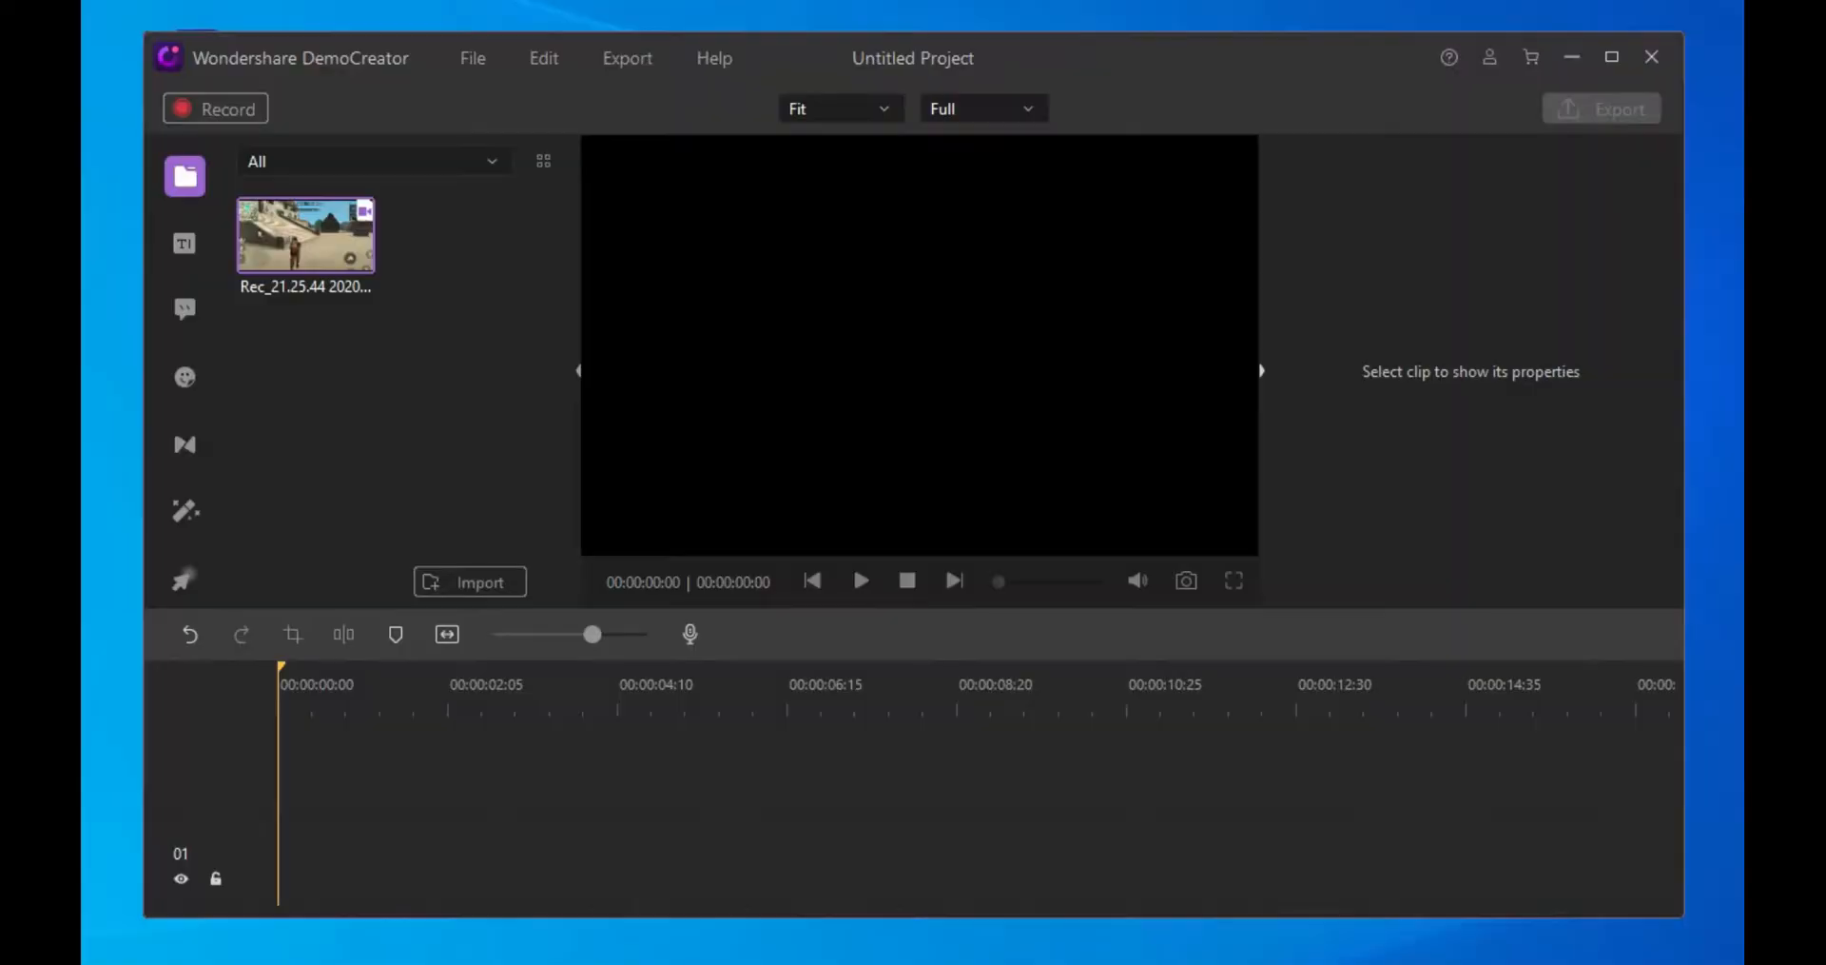
pyautogui.moveTo(817, 931)
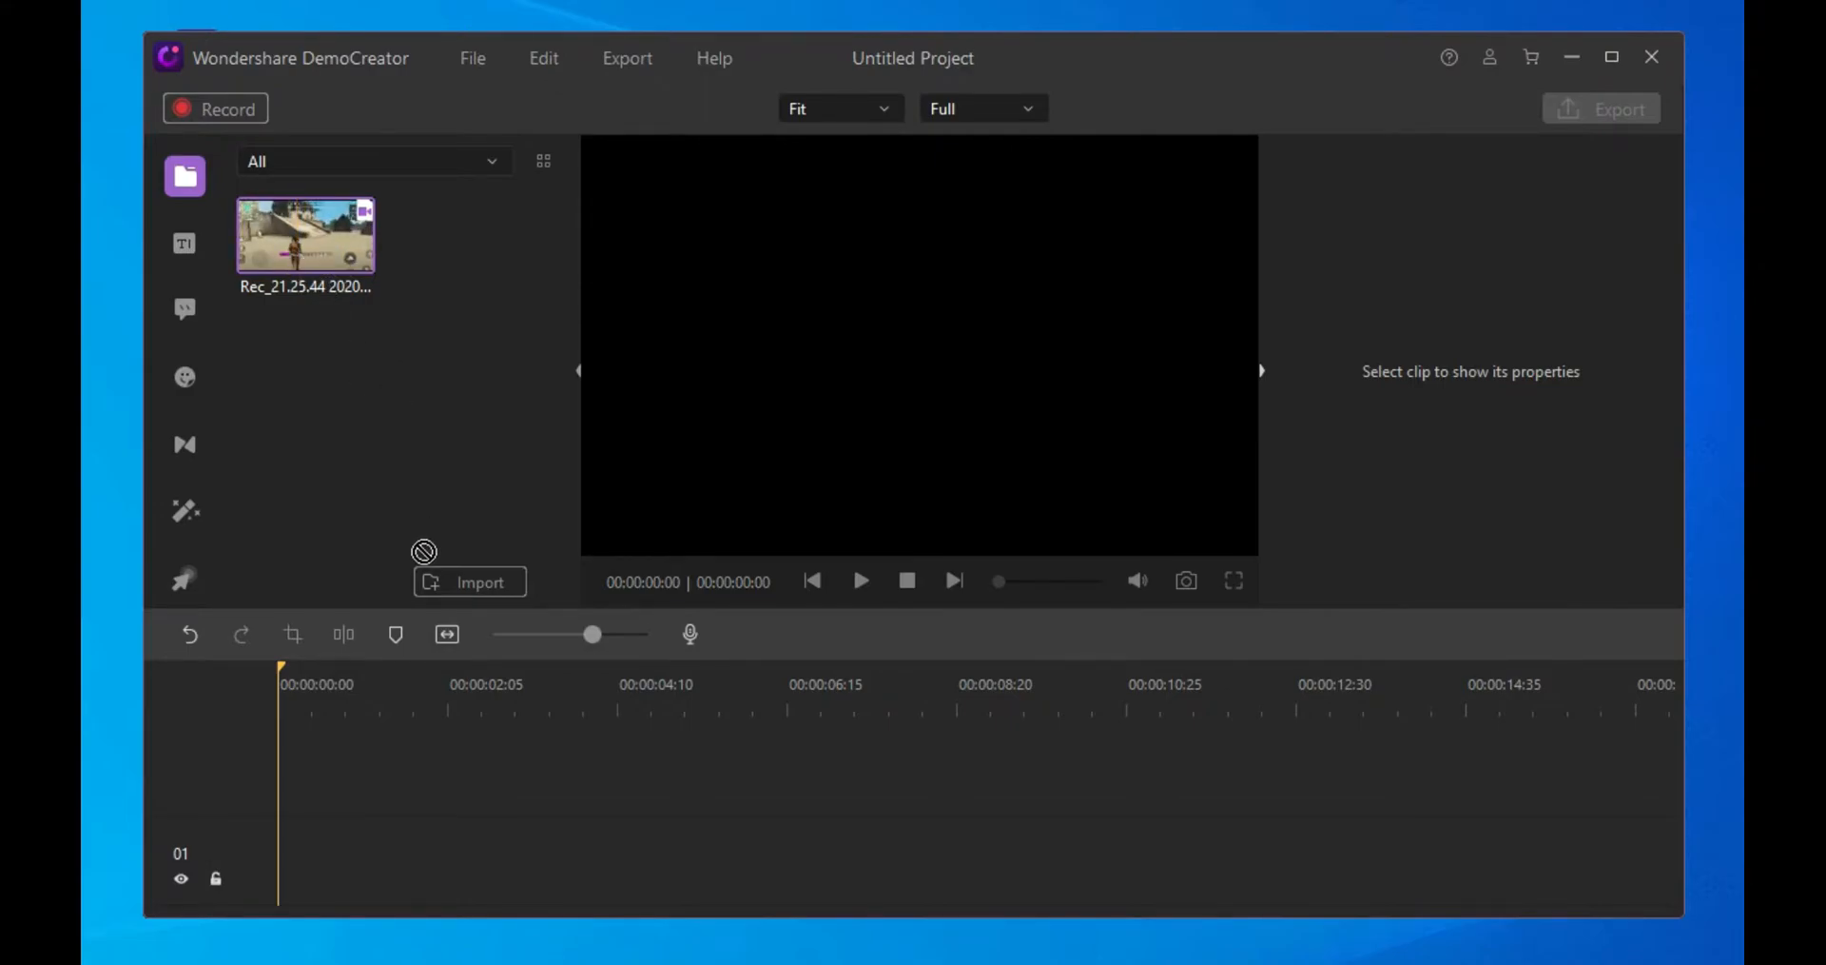
# - Place the Rec clip on the timeline, select the screen clip and play the picture-in-picture preview
pyautogui.moveTo(304, 236); pyautogui.dragTo(521, 780)
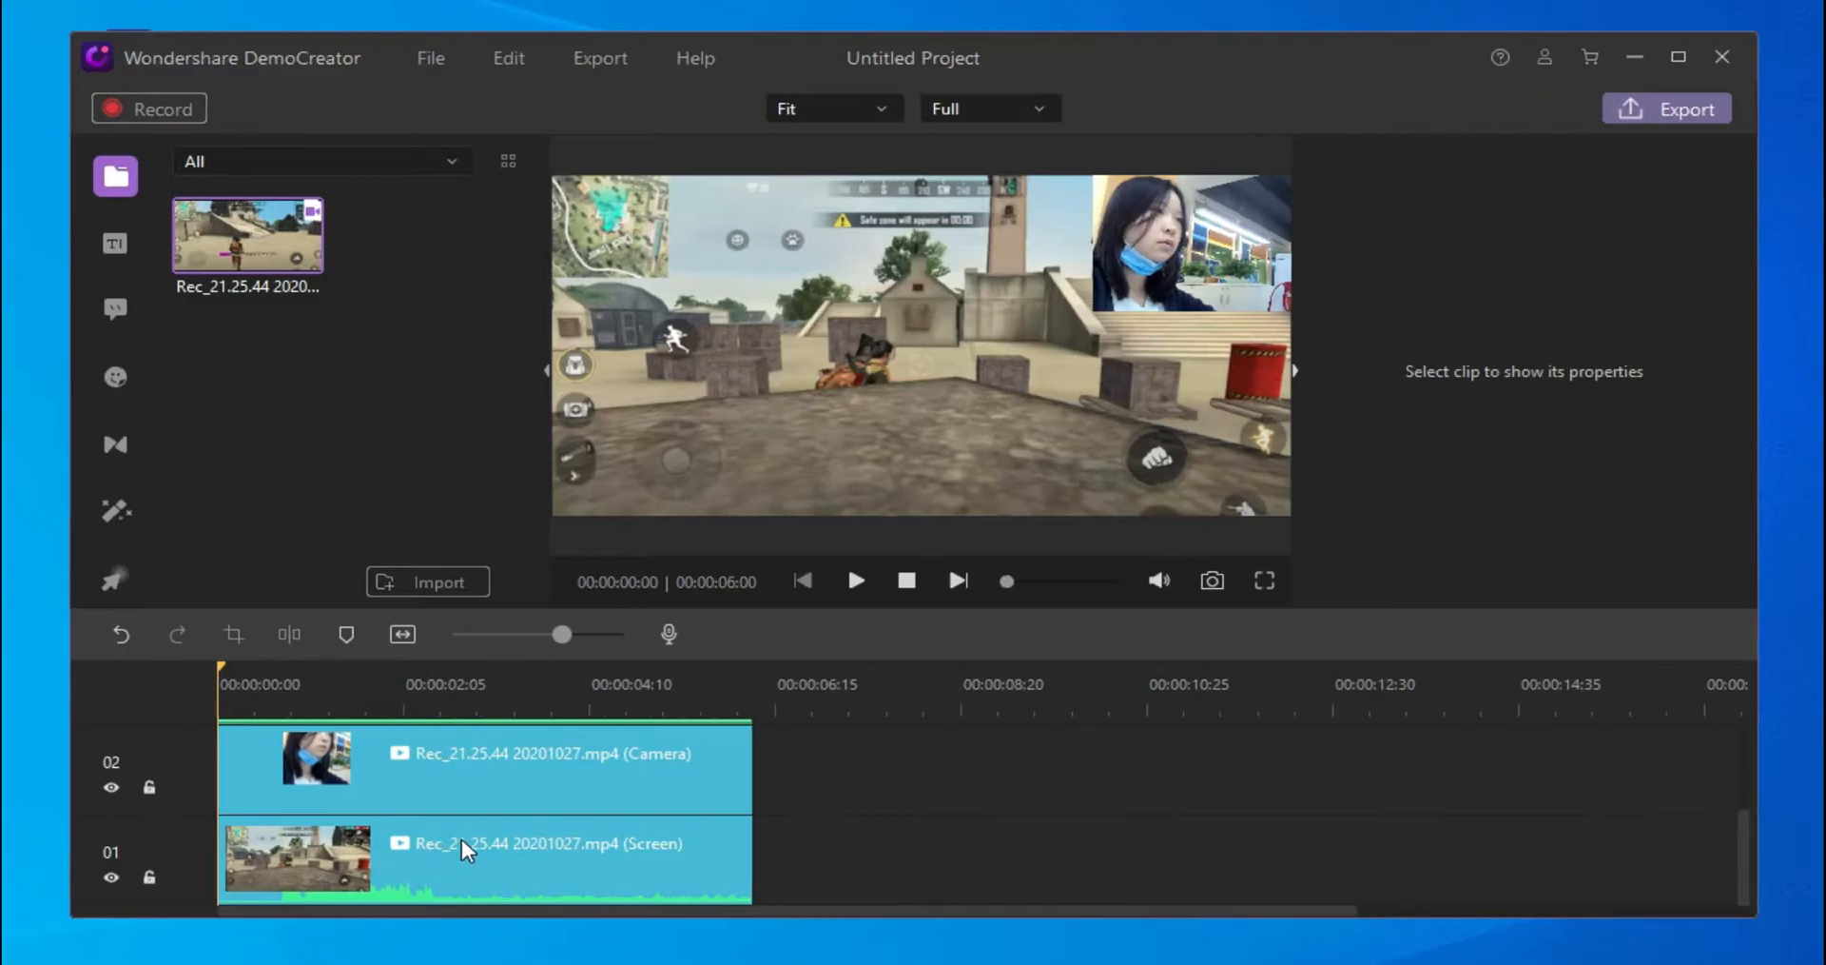
pyautogui.click(548, 766)
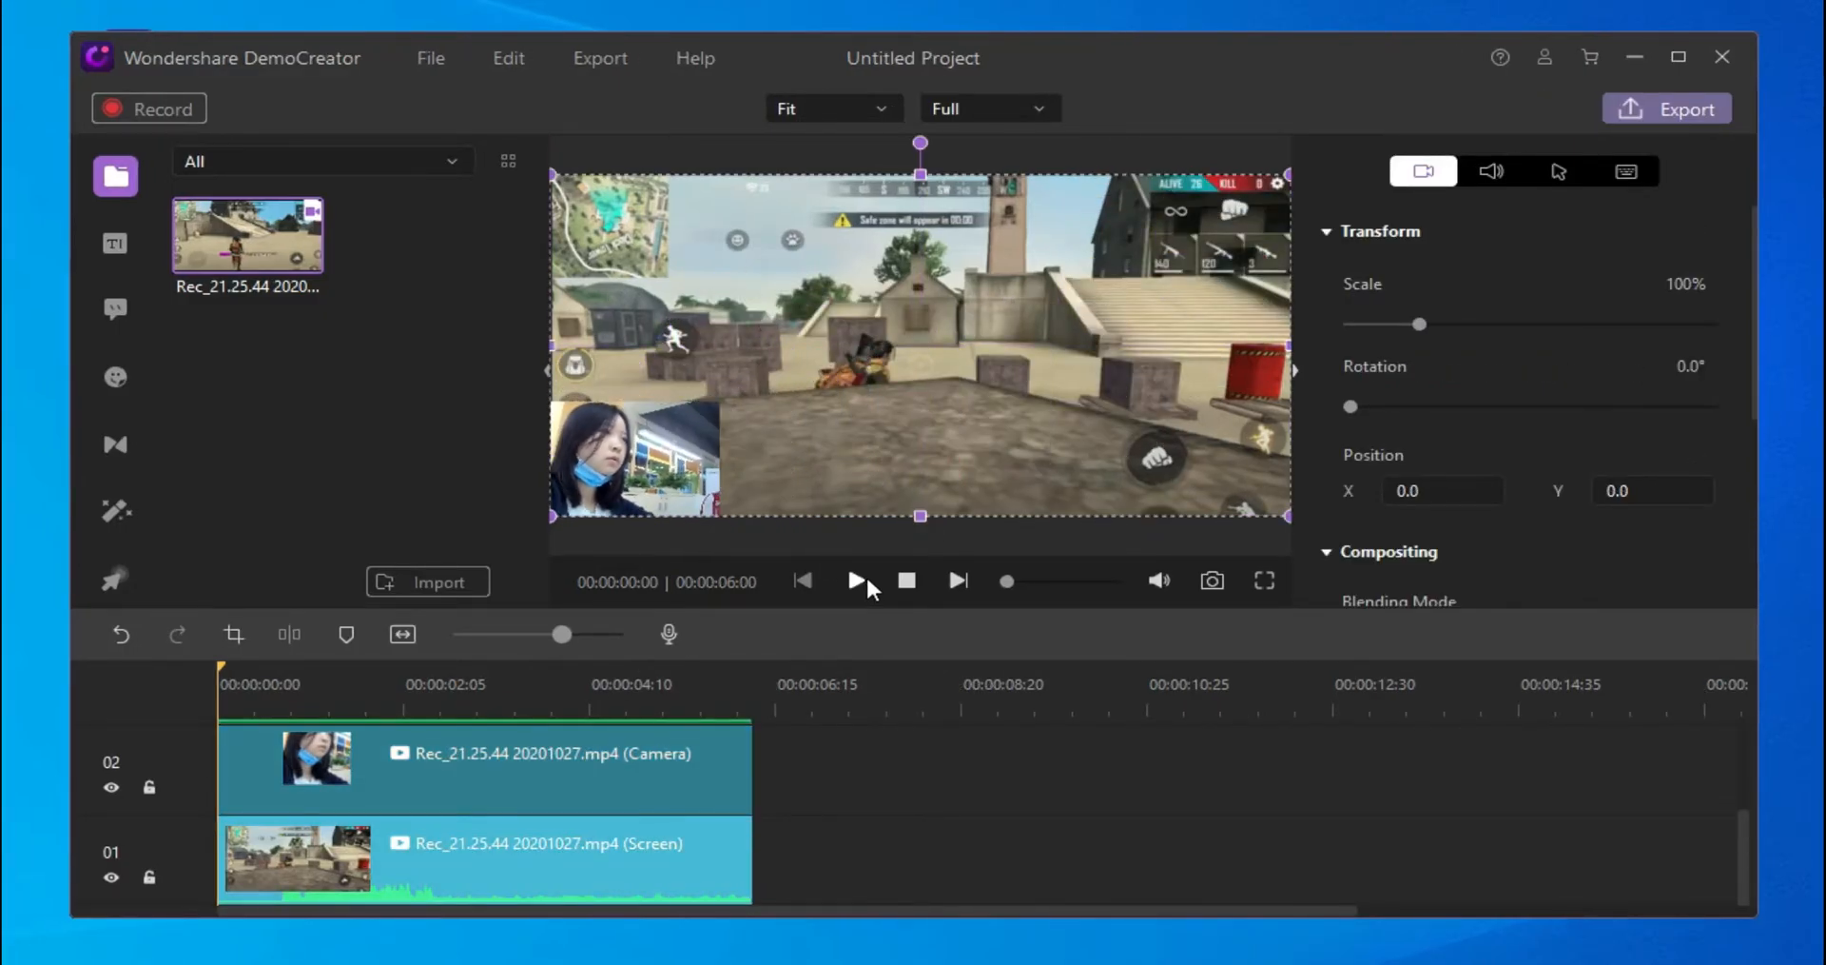
pyautogui.click(856, 580)
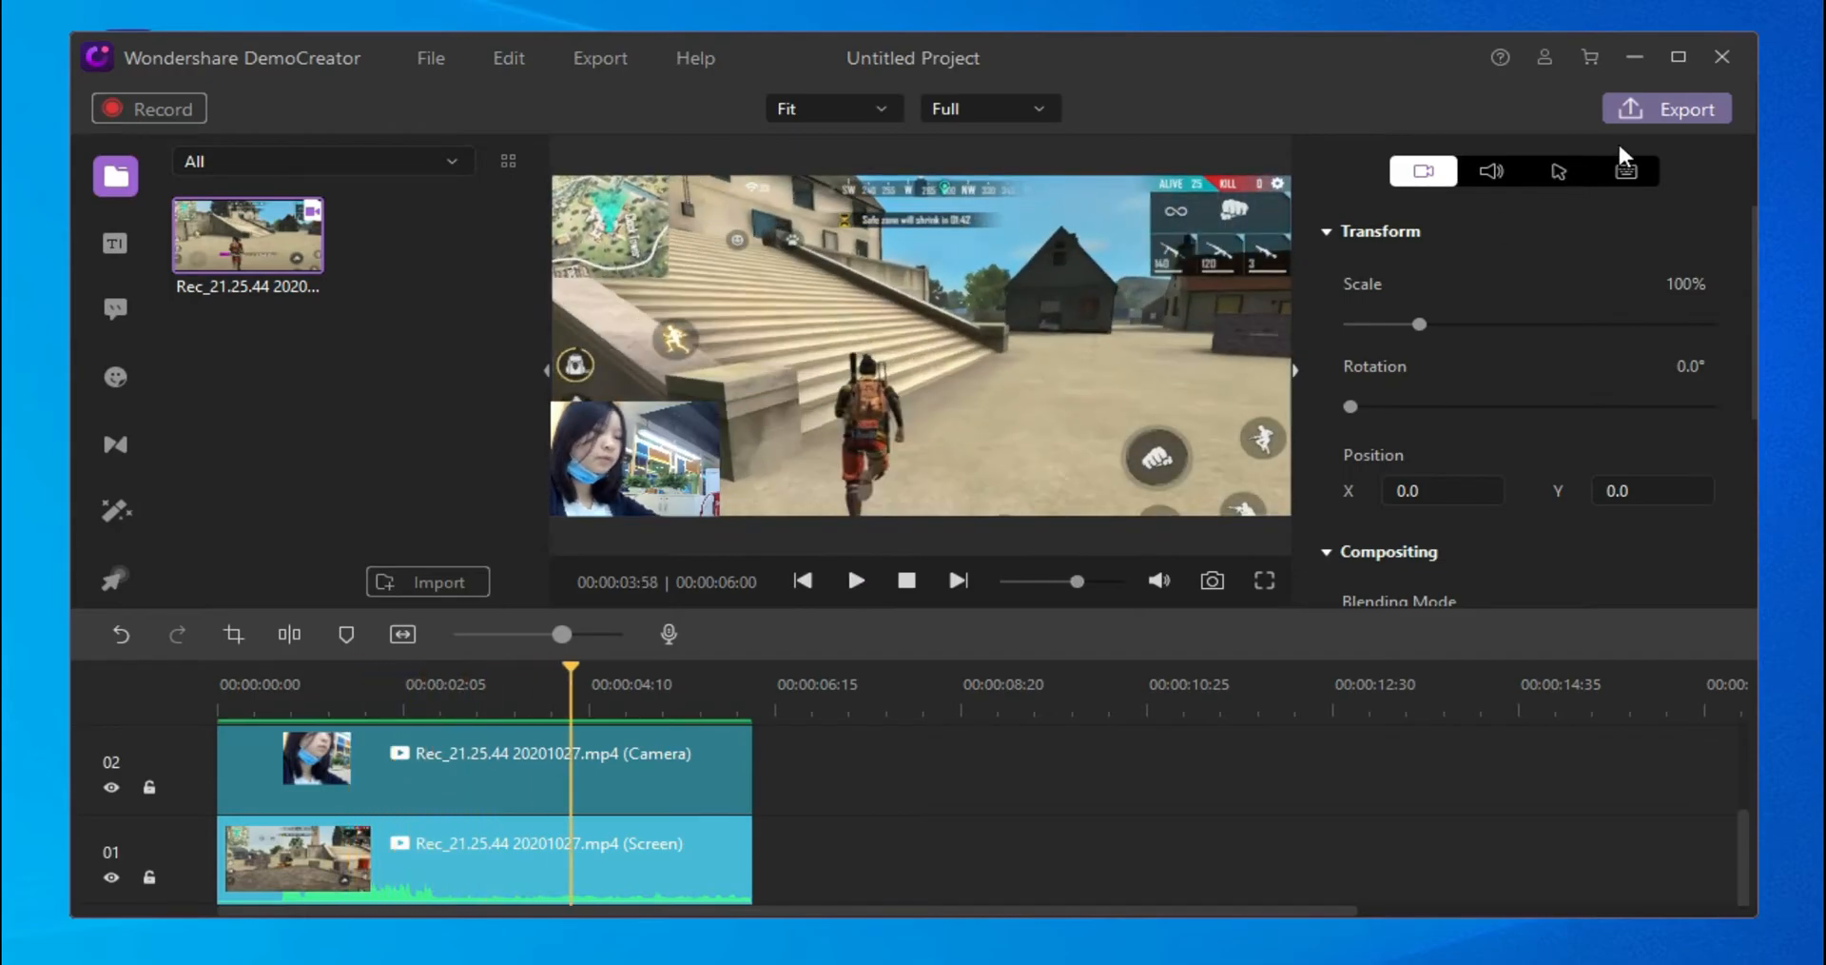
# - Import explain.mp4 and PIP.mp4 from their folder and reach the MP4 export dialog
pyautogui.click(428, 582)
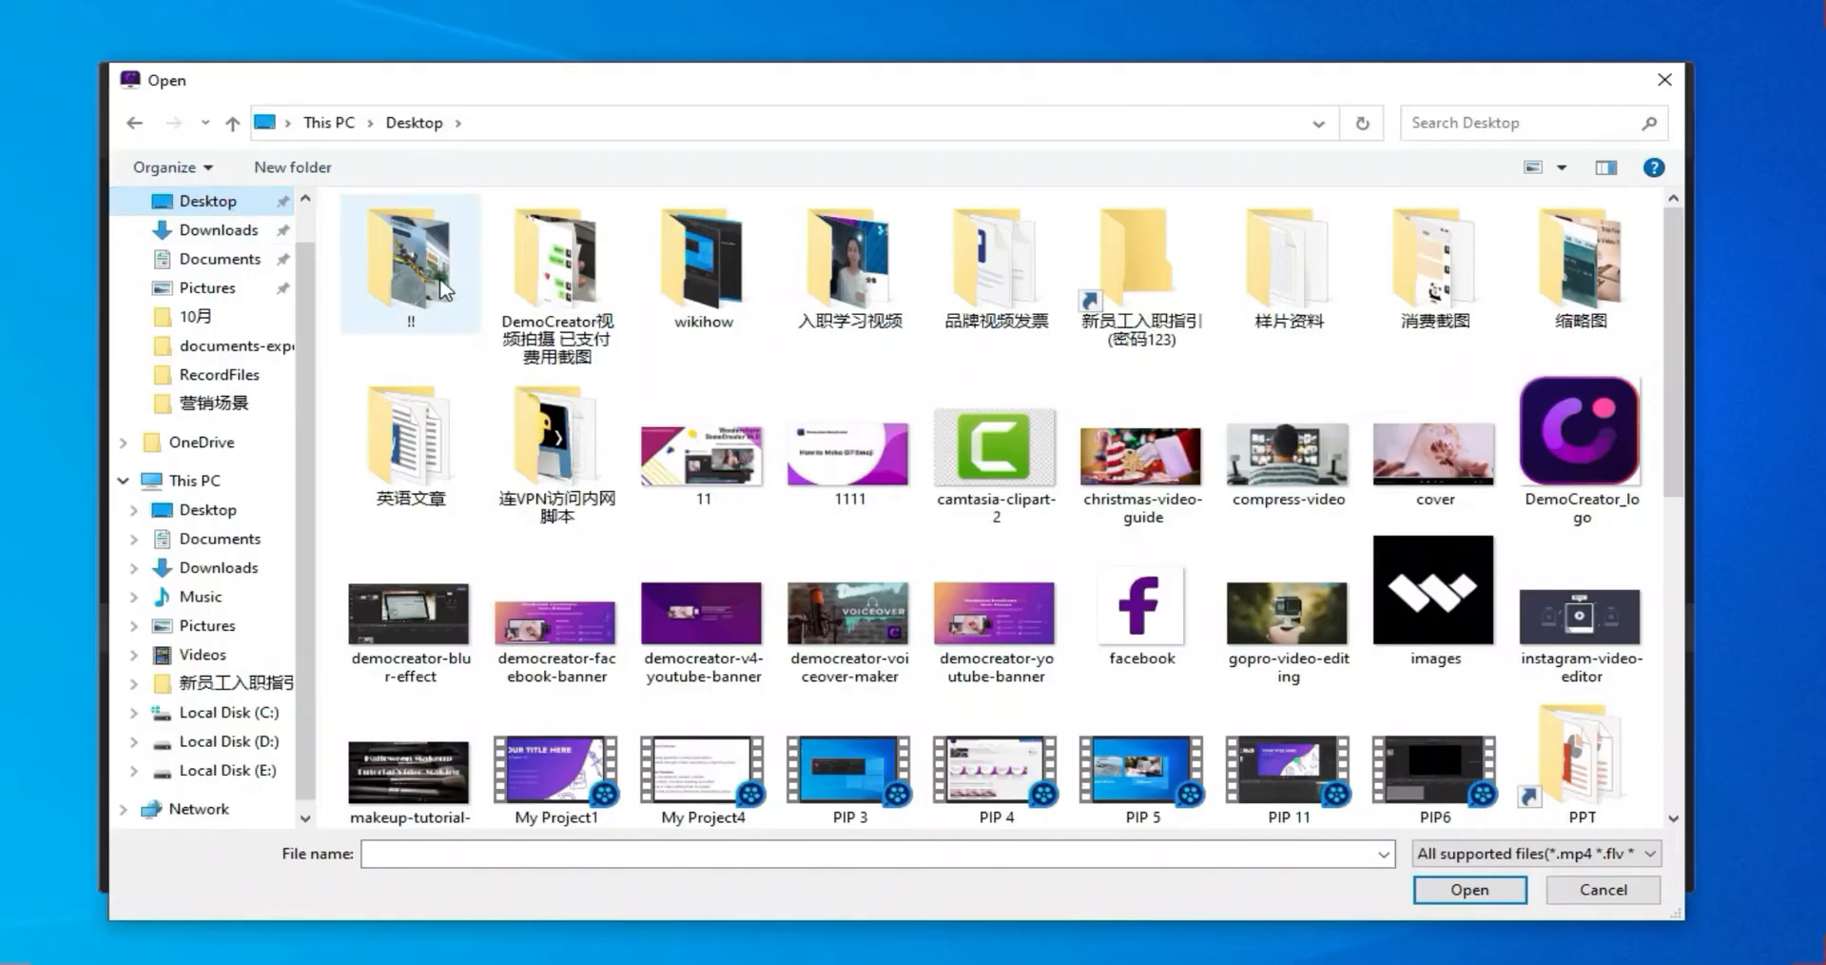
pyautogui.click(1468, 889)
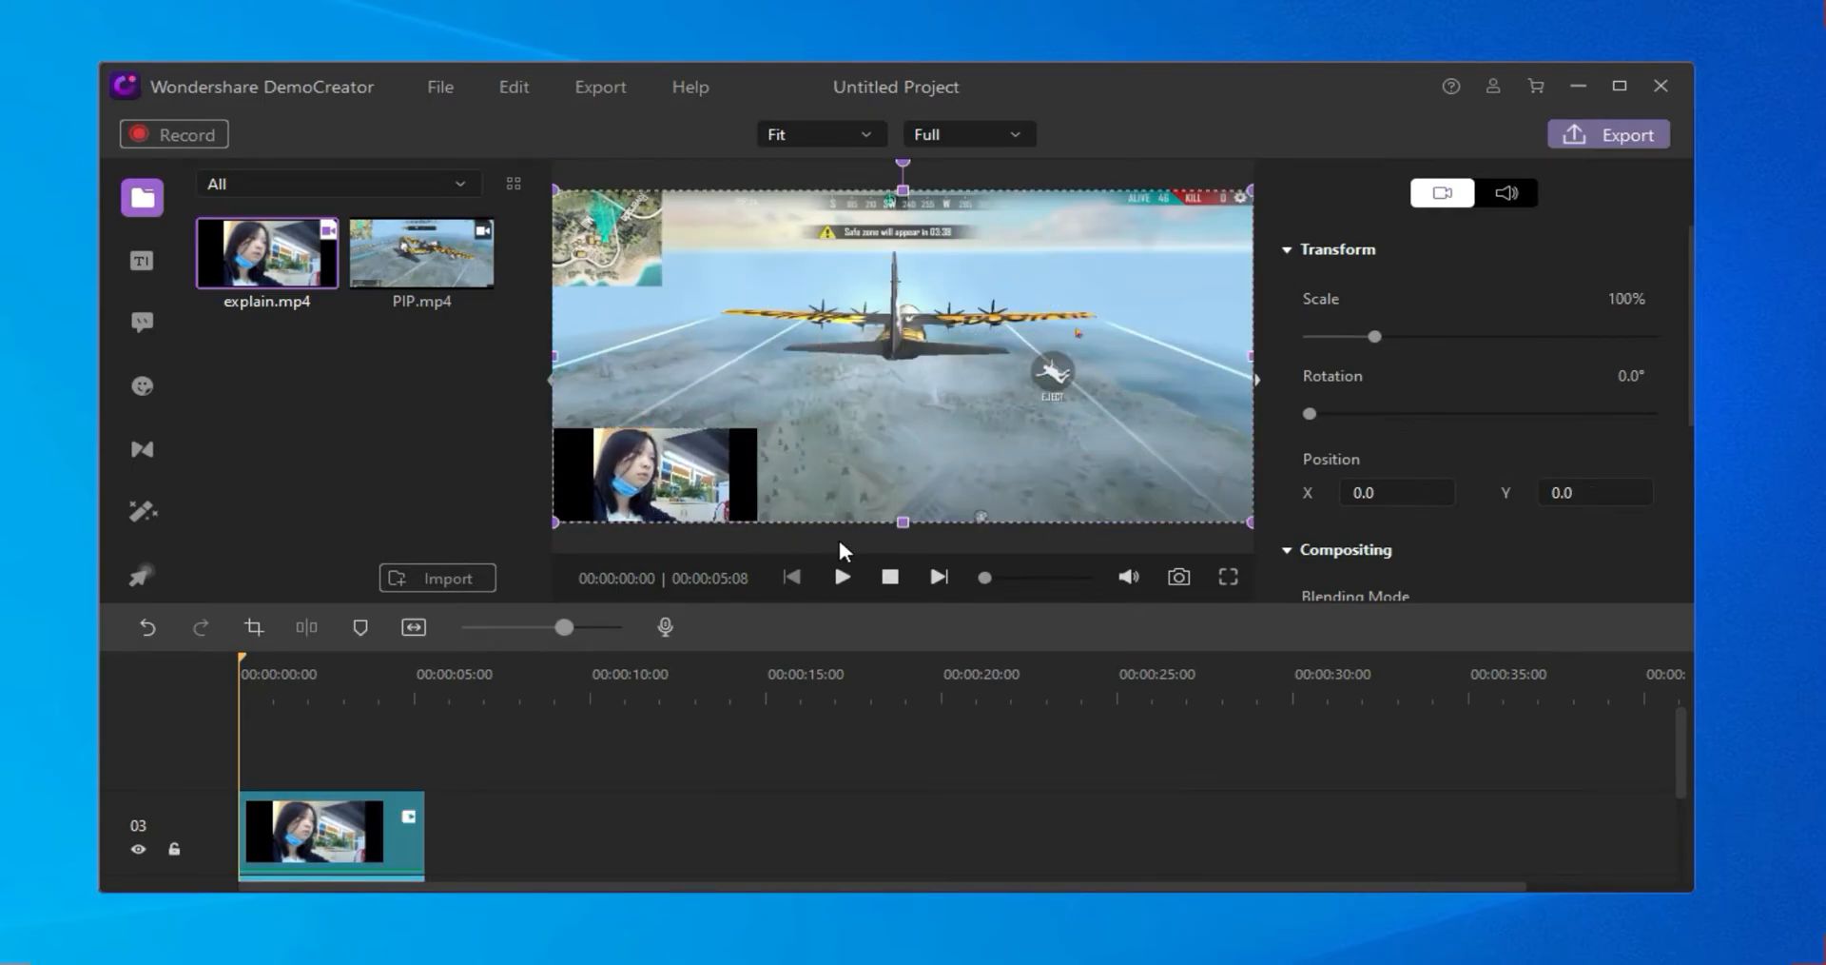
pyautogui.click(1608, 133)
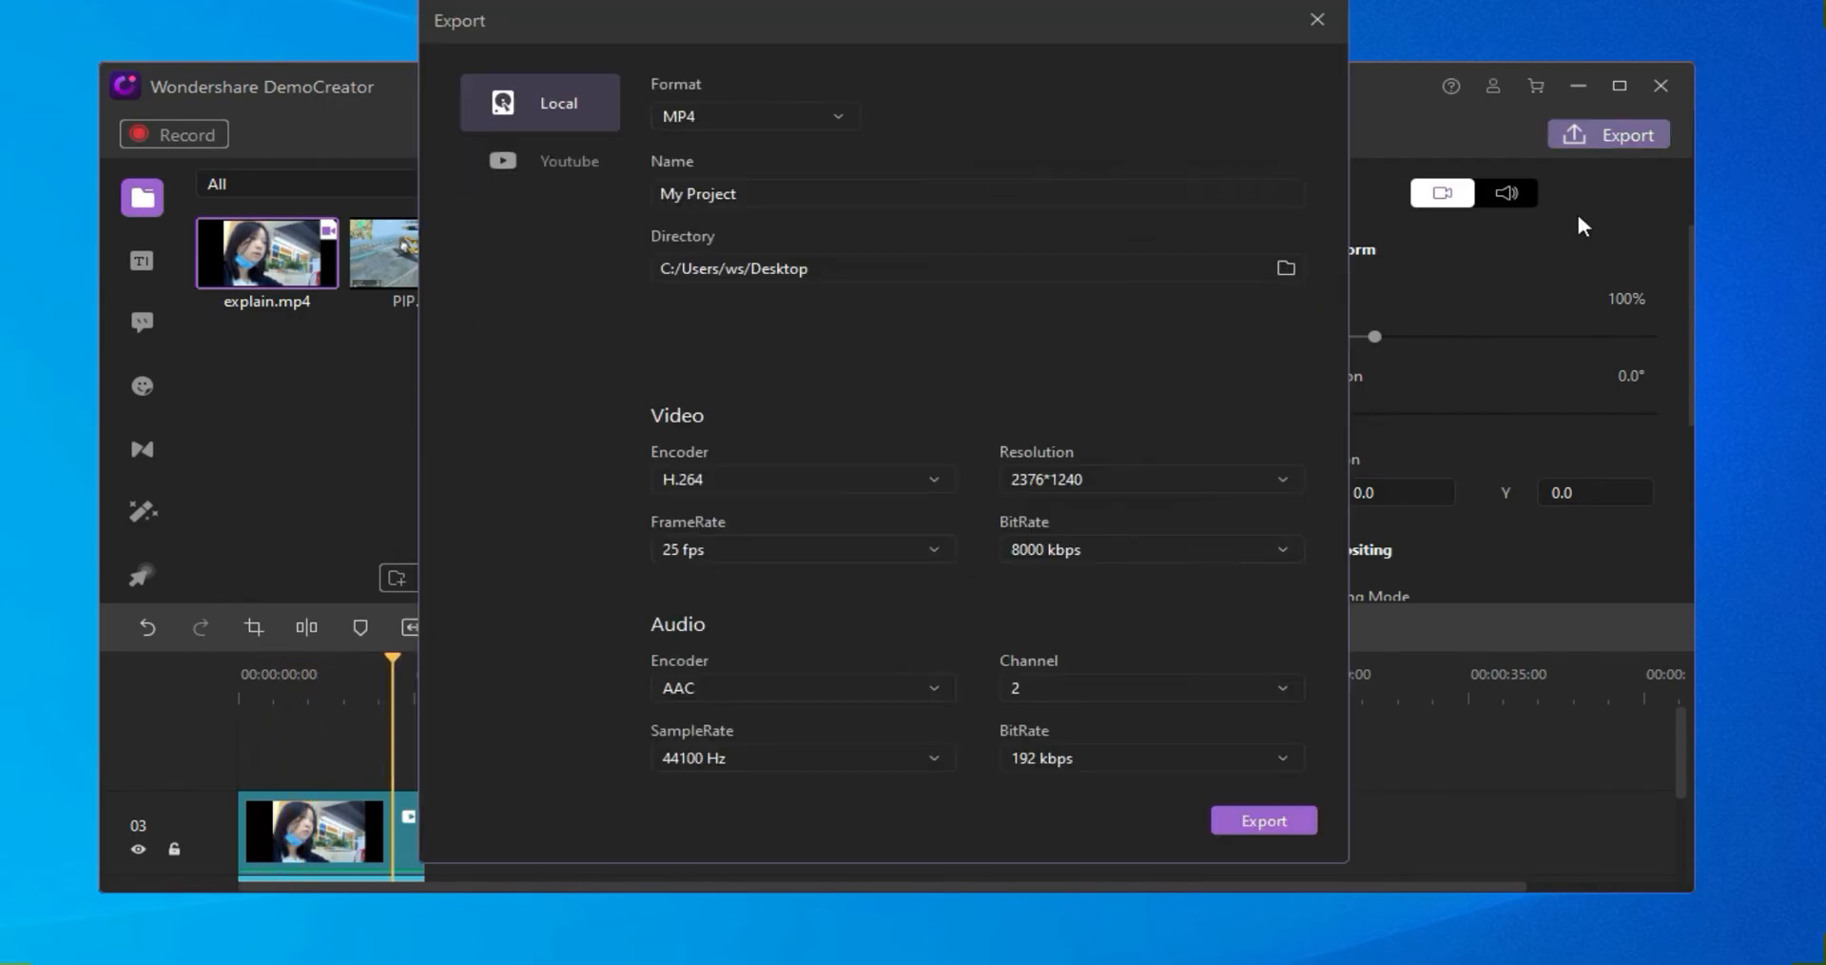
pyautogui.click(1264, 818)
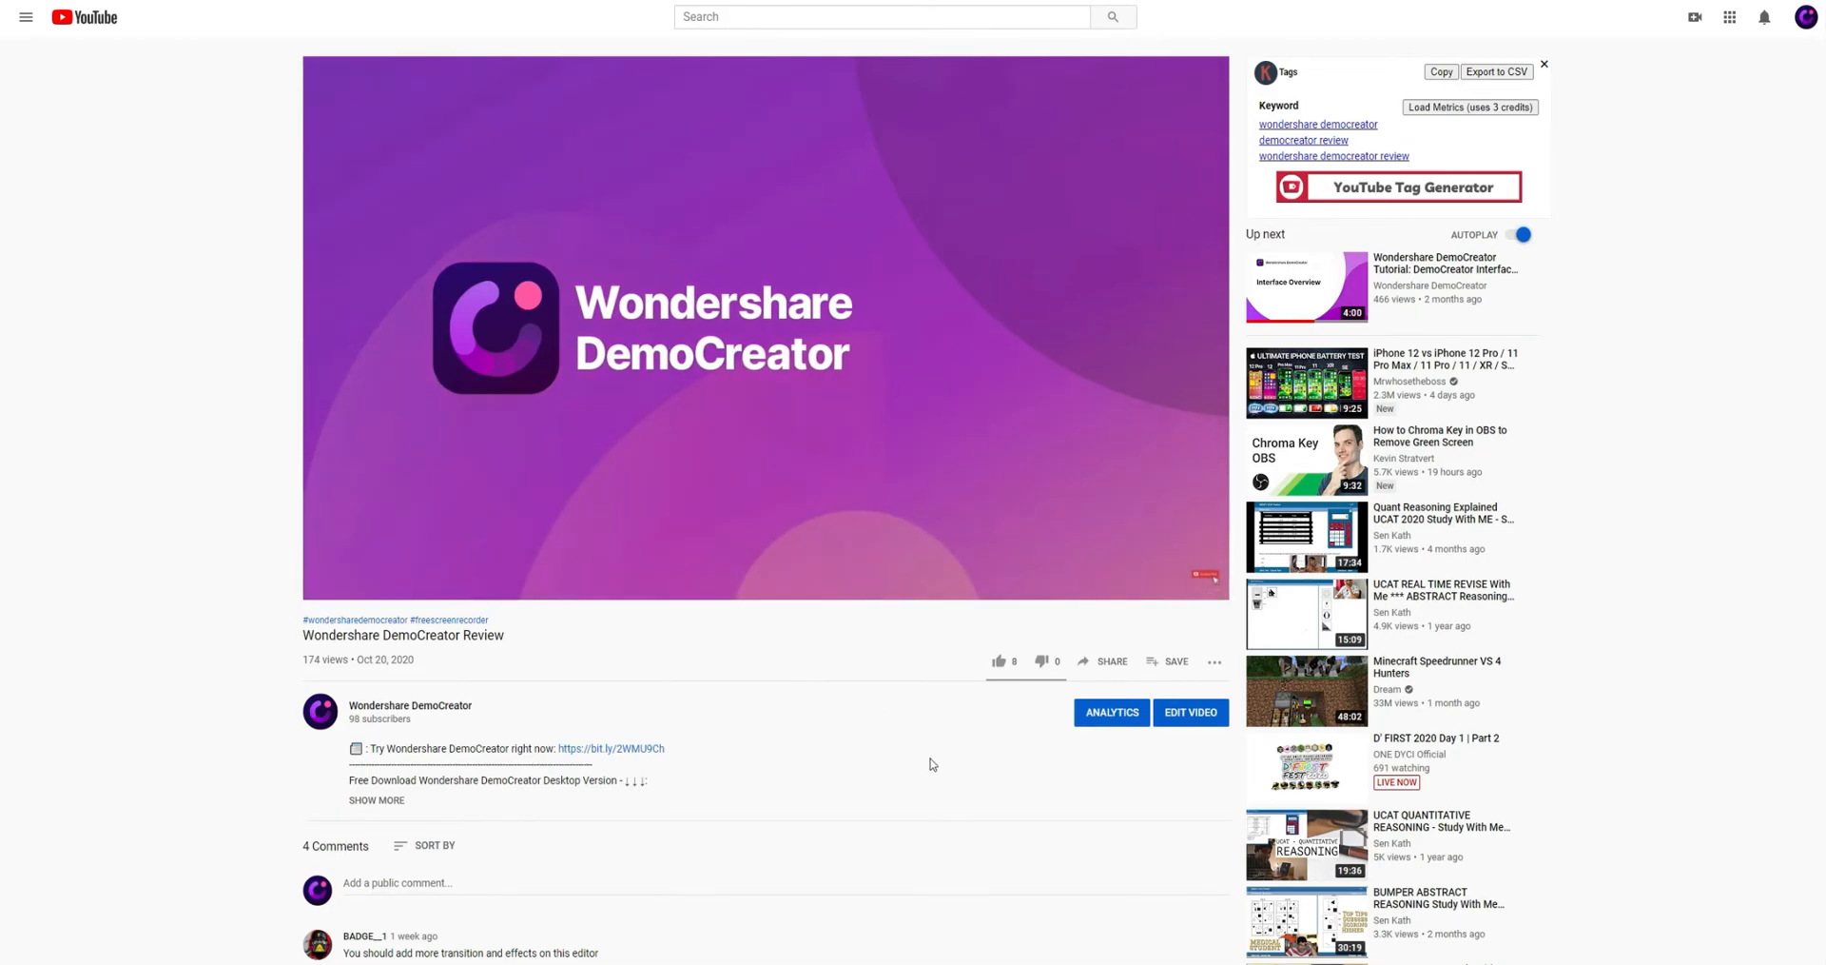
# - Like the Wondershare DemoCreator Review video under the player
pyautogui.scroll(-3)
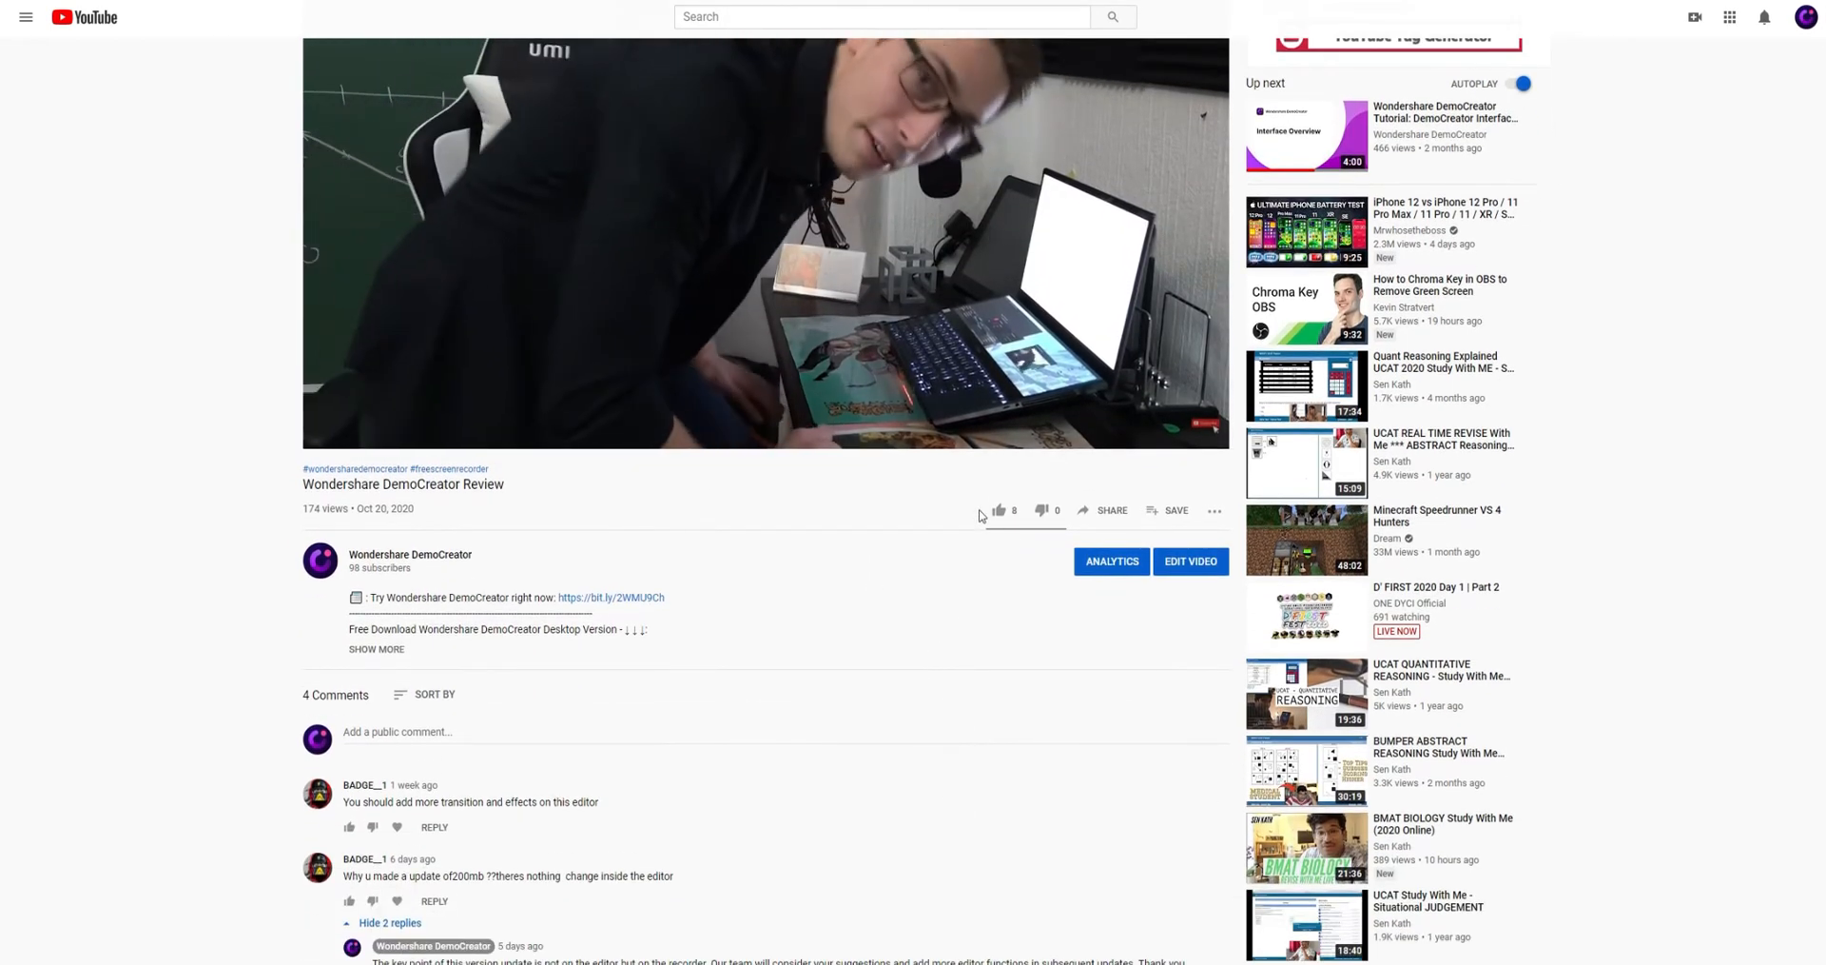
pyautogui.click(999, 509)
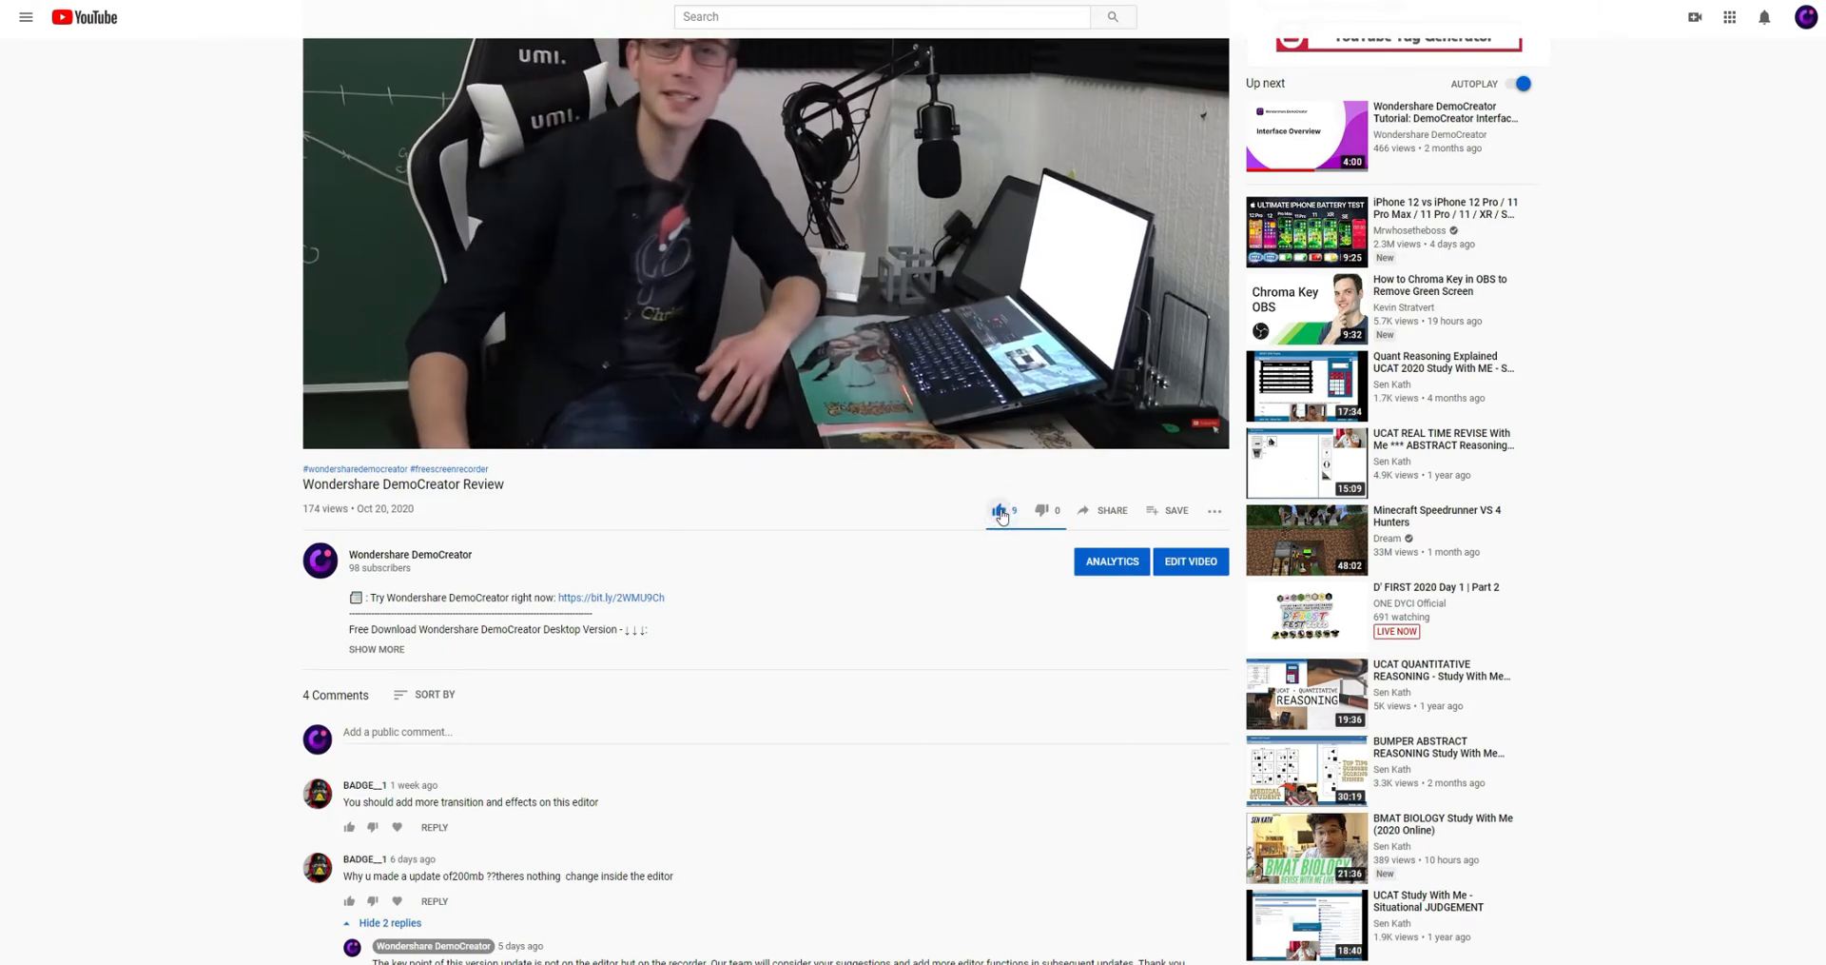
pyautogui.click(999, 509)
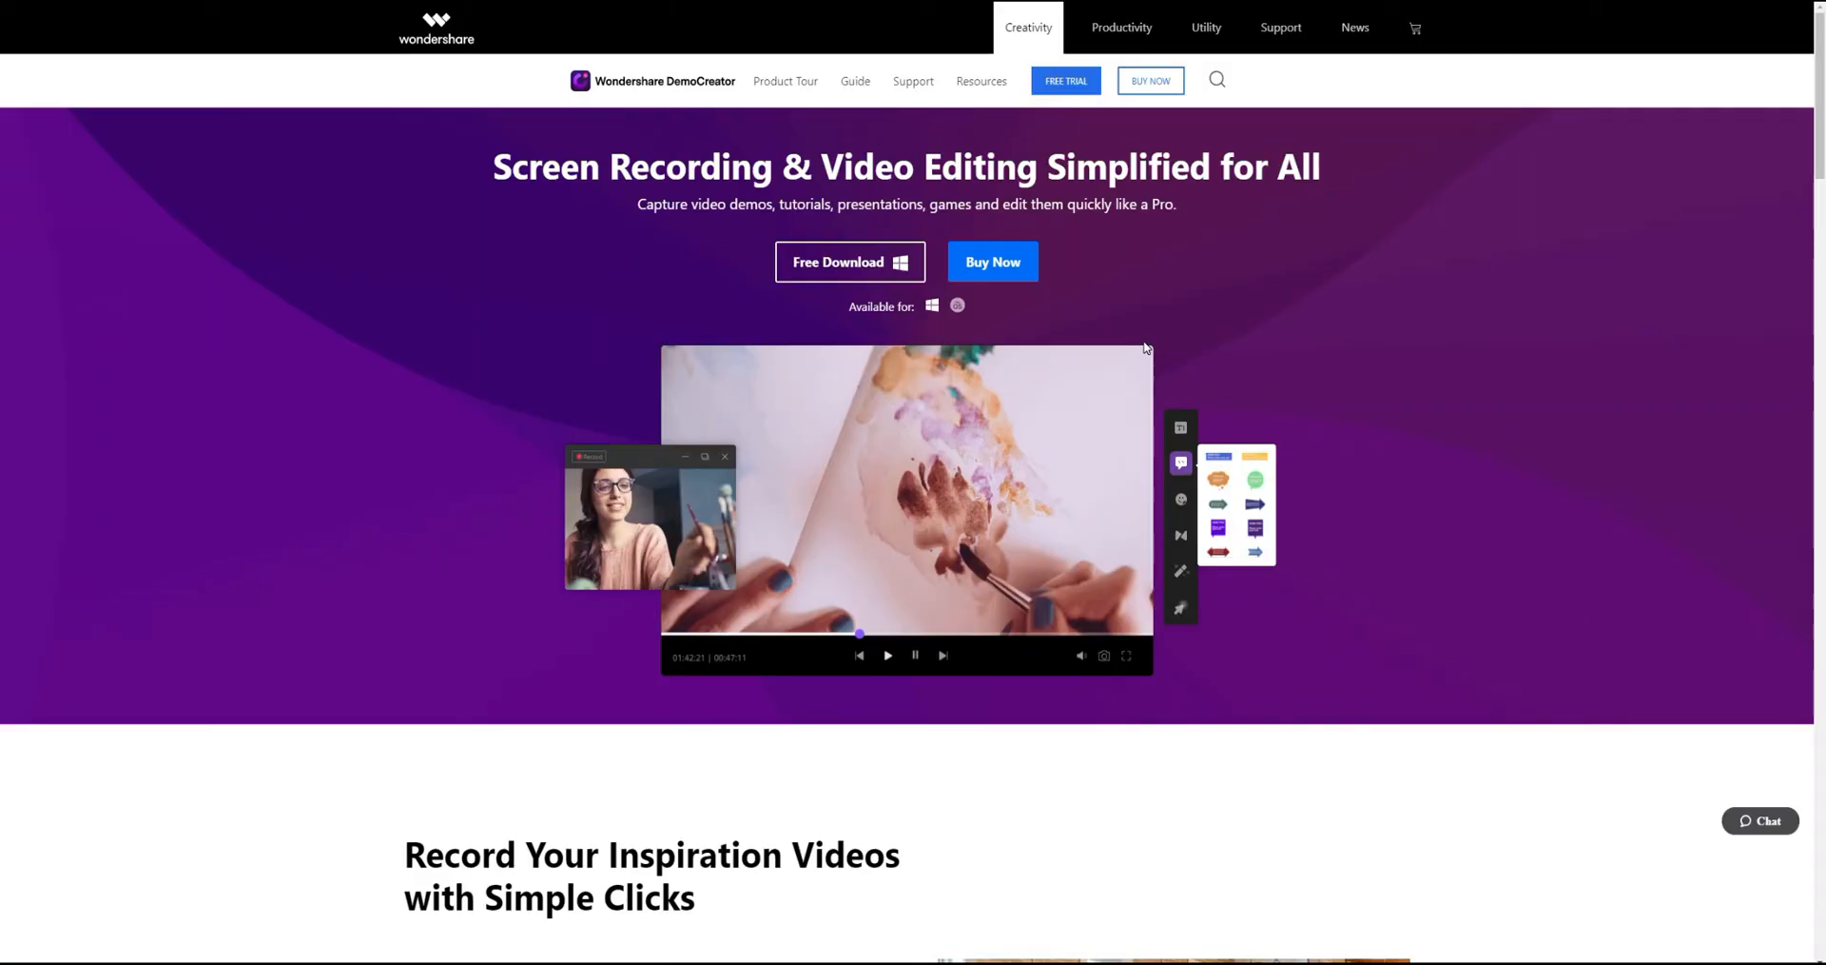
pyautogui.scroll(-3)
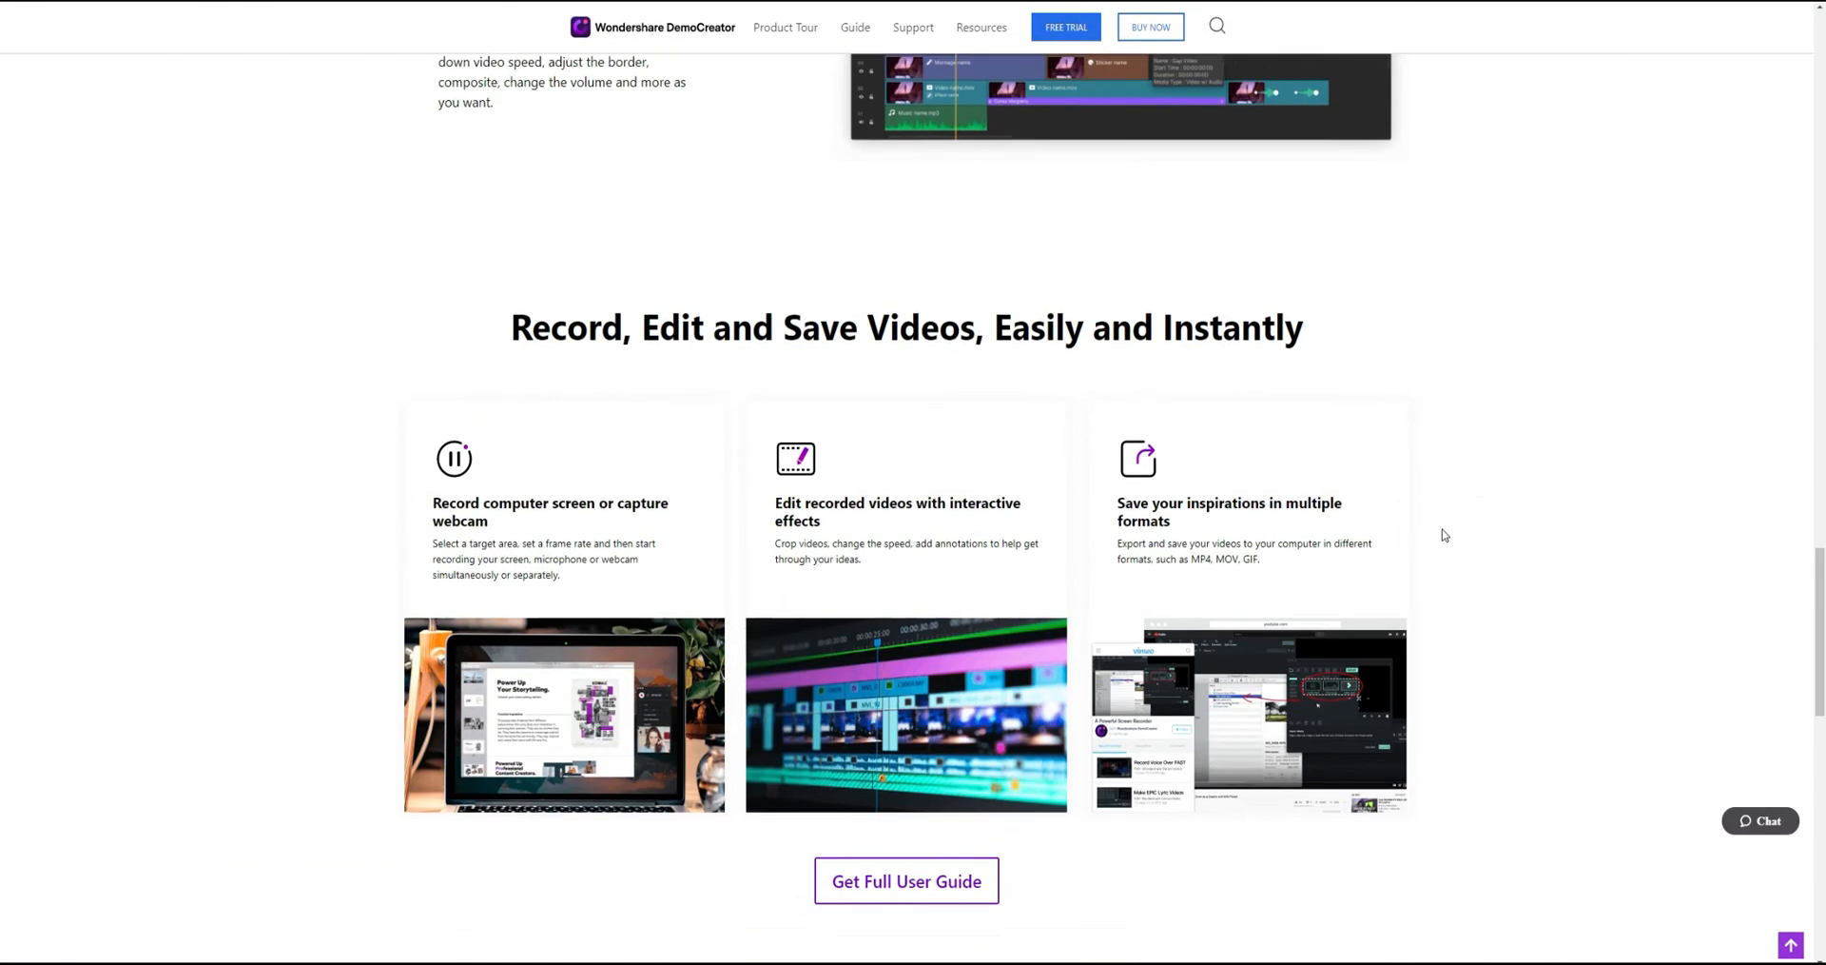